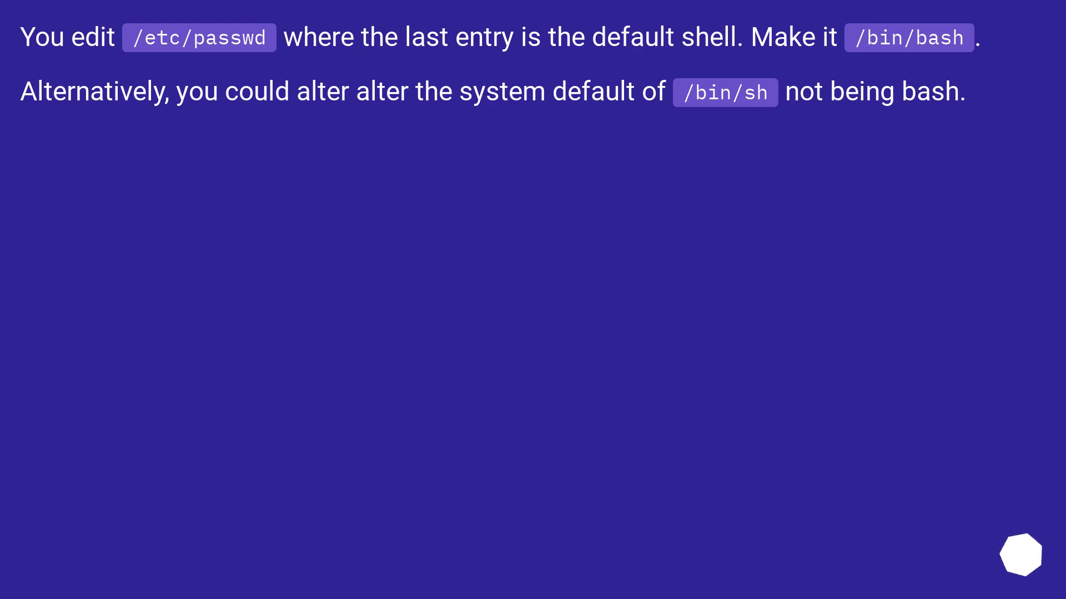
Advance to the answer slide recommending 'usermod -s /bin/bash' to change the shell.
left_click(1021, 553)
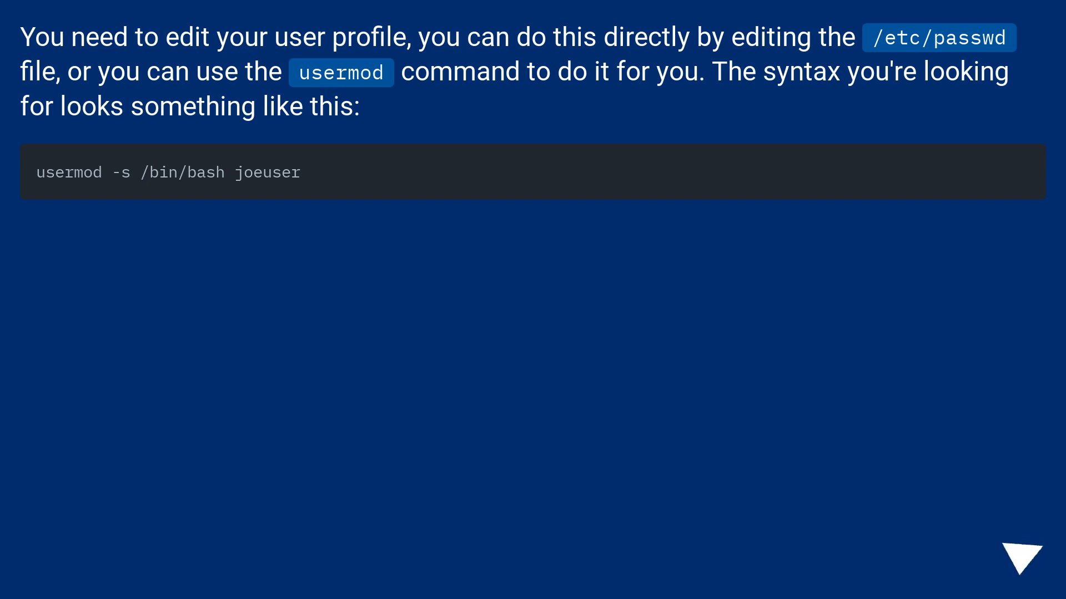
left_click(1021, 552)
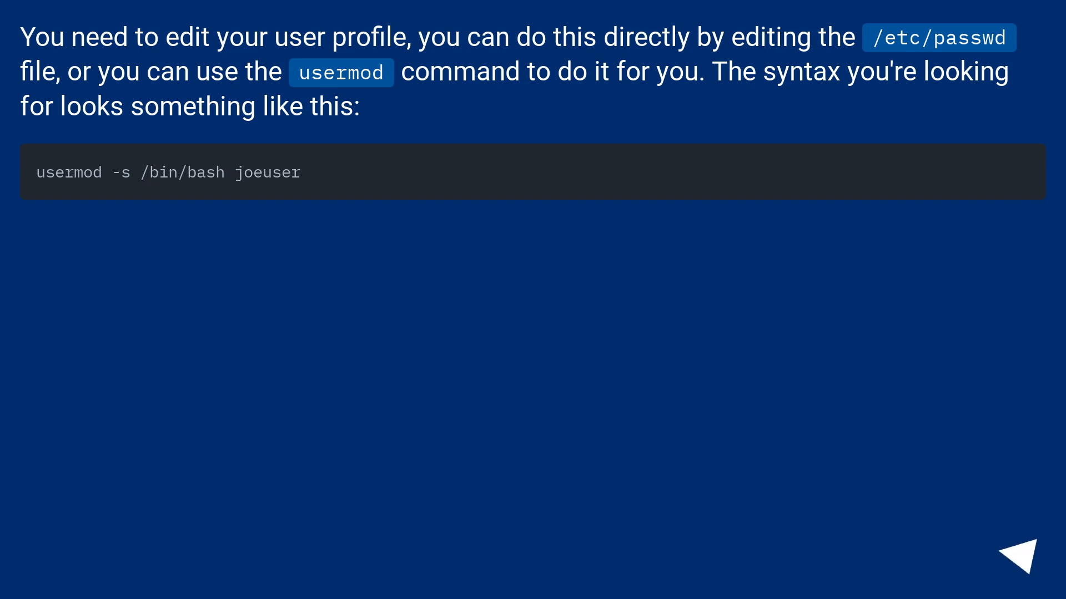
left_click(1029, 553)
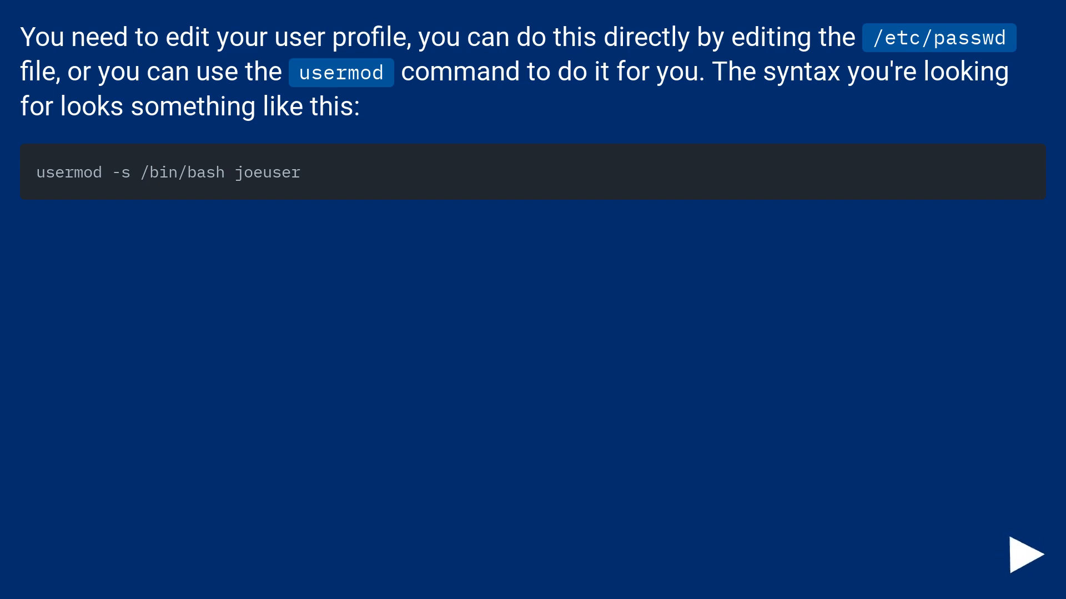